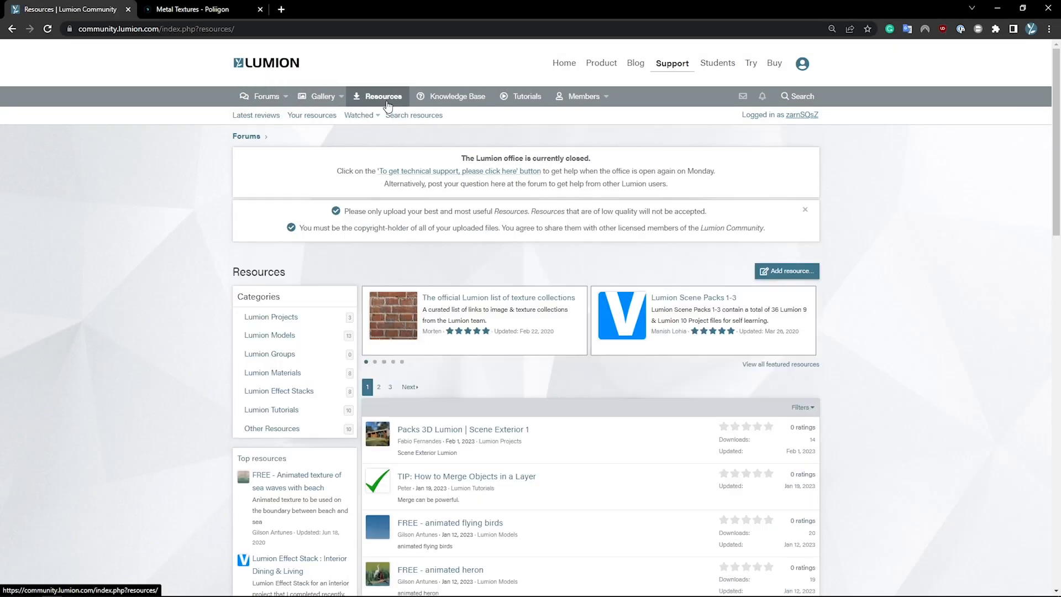
pyautogui.moveTo(416, 207)
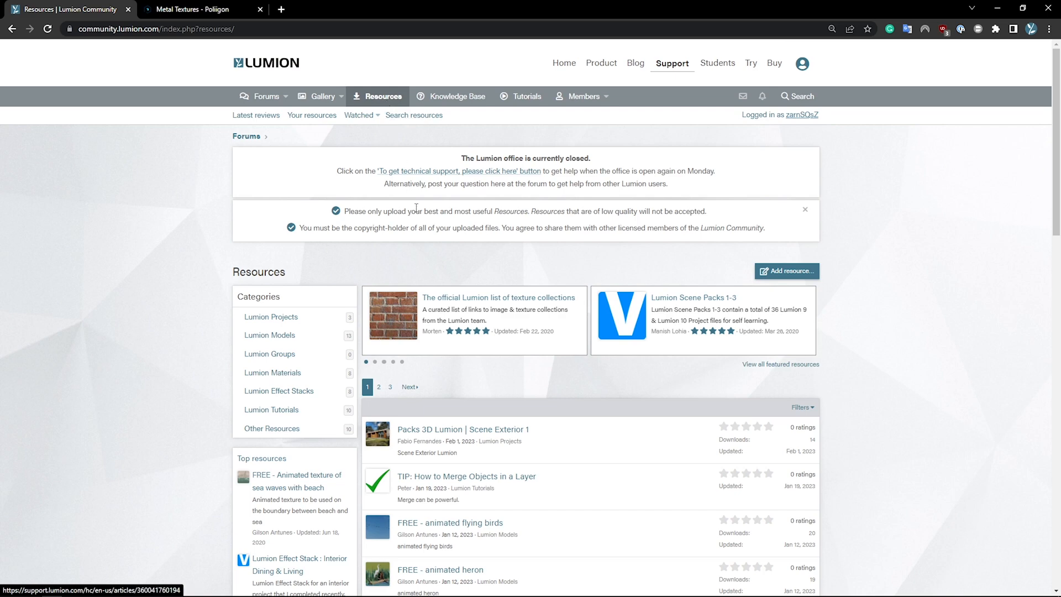
pyautogui.moveTo(453, 300)
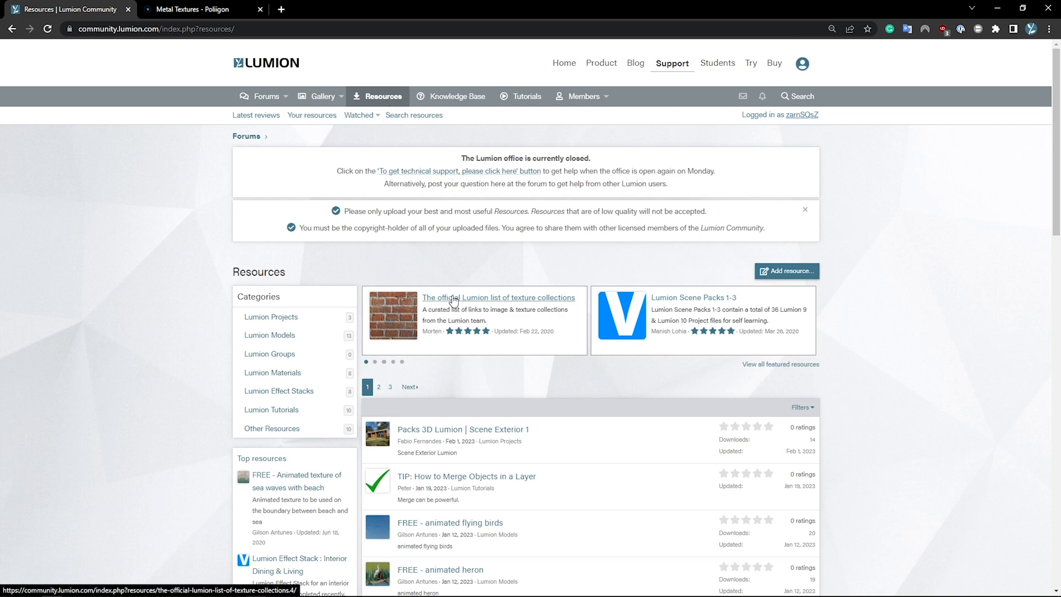
# Follow Lumion's official texture collection list to Poliigon and search for chainmail
pyautogui.click(498, 298)
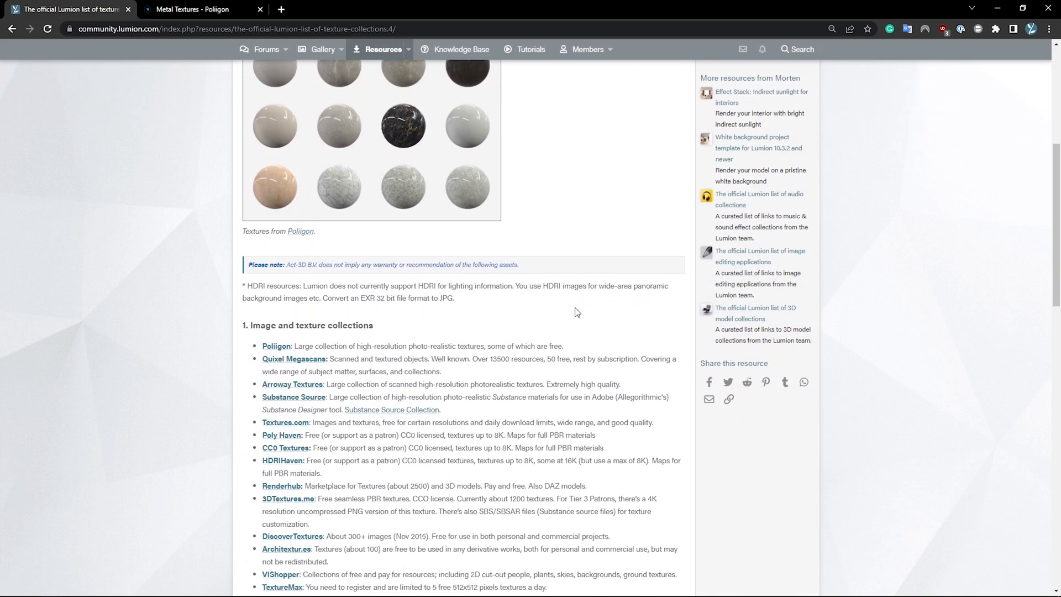
pyautogui.moveTo(283, 350)
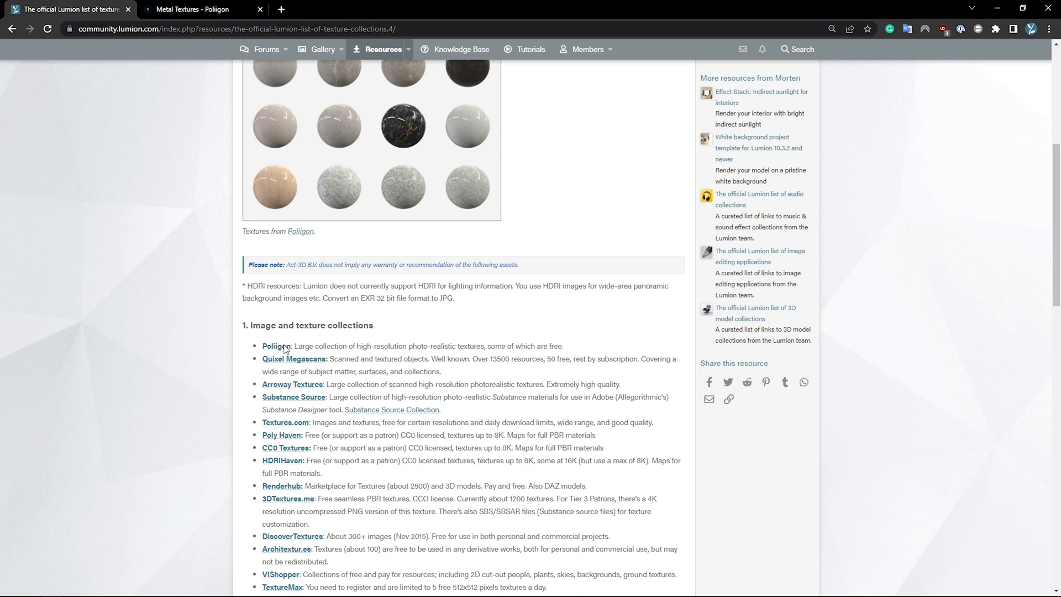
pyautogui.click(274, 346)
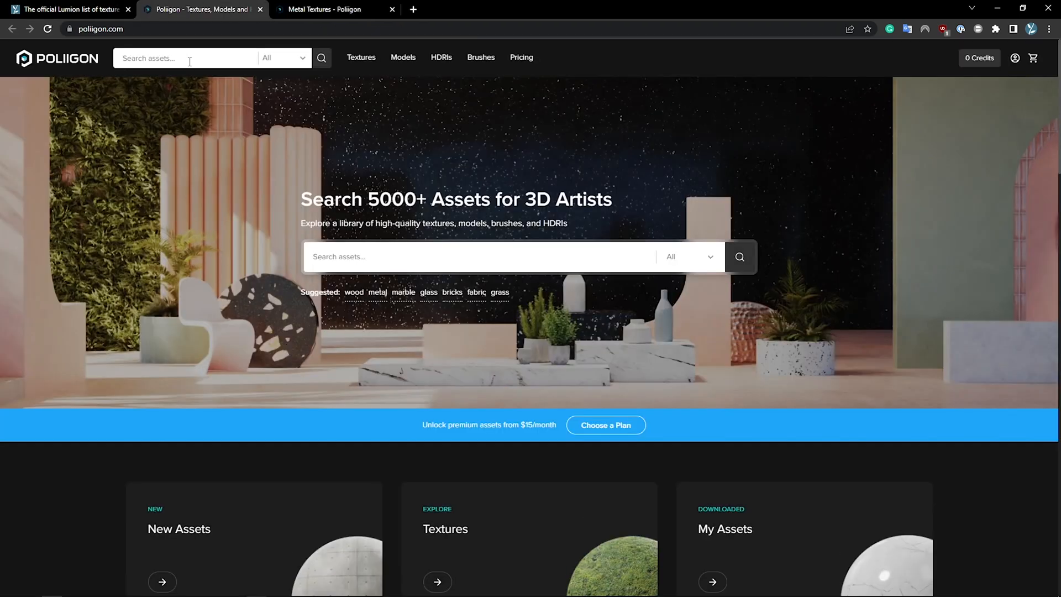
pyautogui.write('chai')
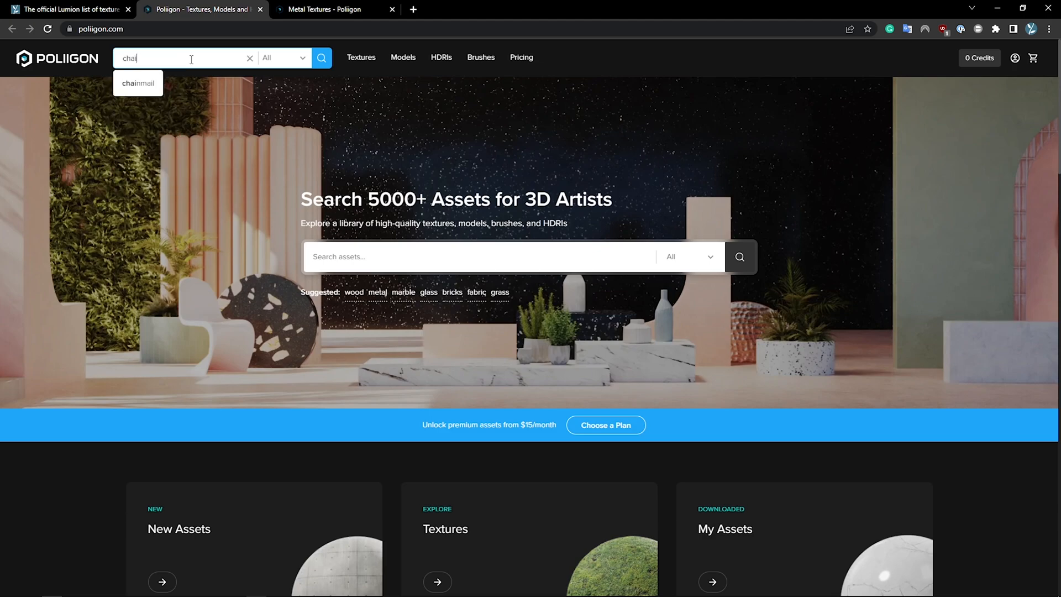
pyautogui.click(138, 82)
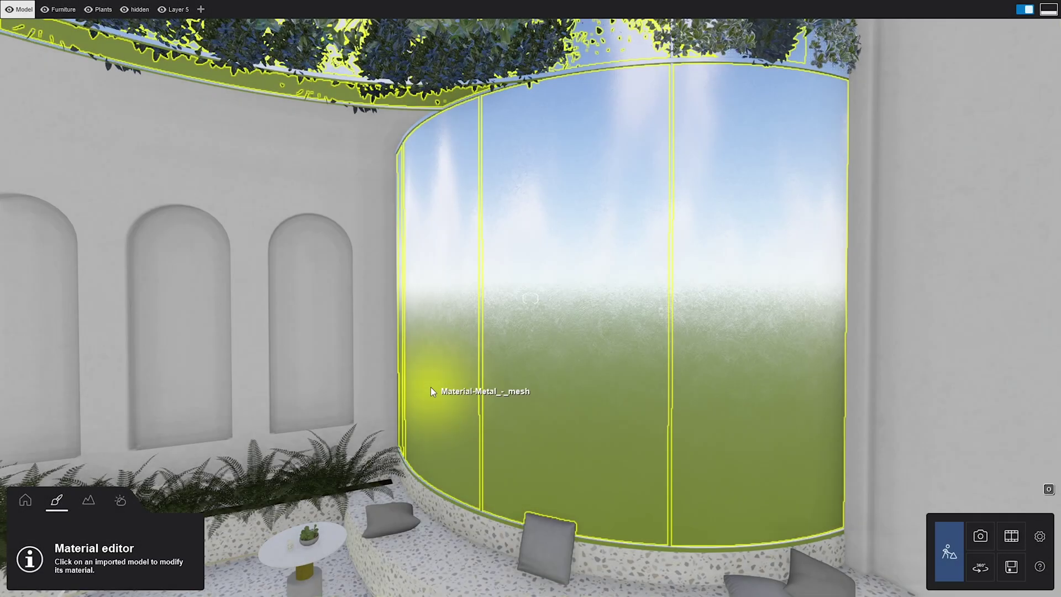
# Select the curved partition and load the copper chainmail albedo as its texture
pyautogui.click(432, 391)
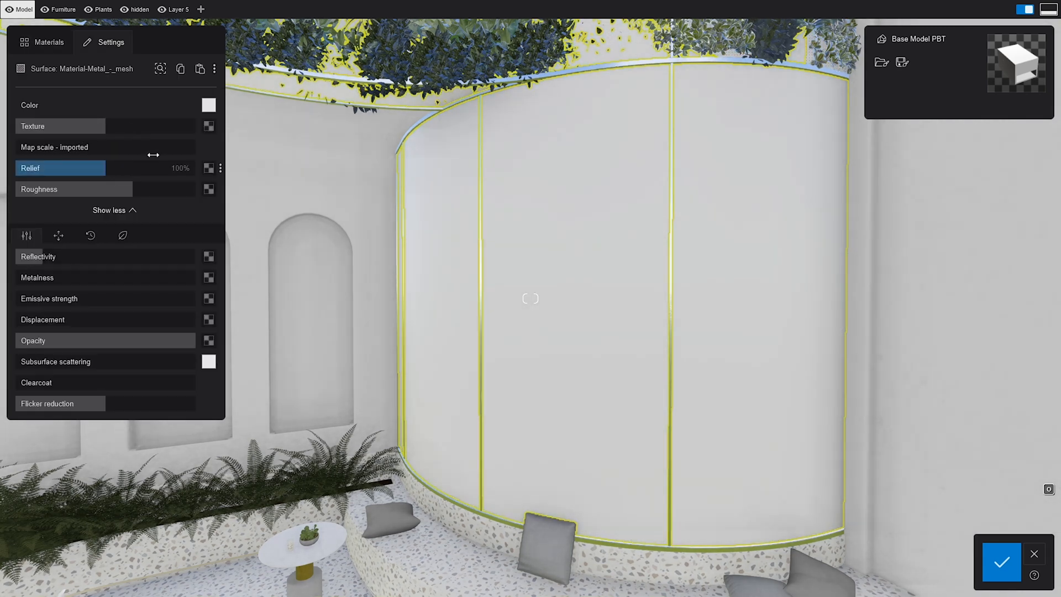
pyautogui.click(209, 126)
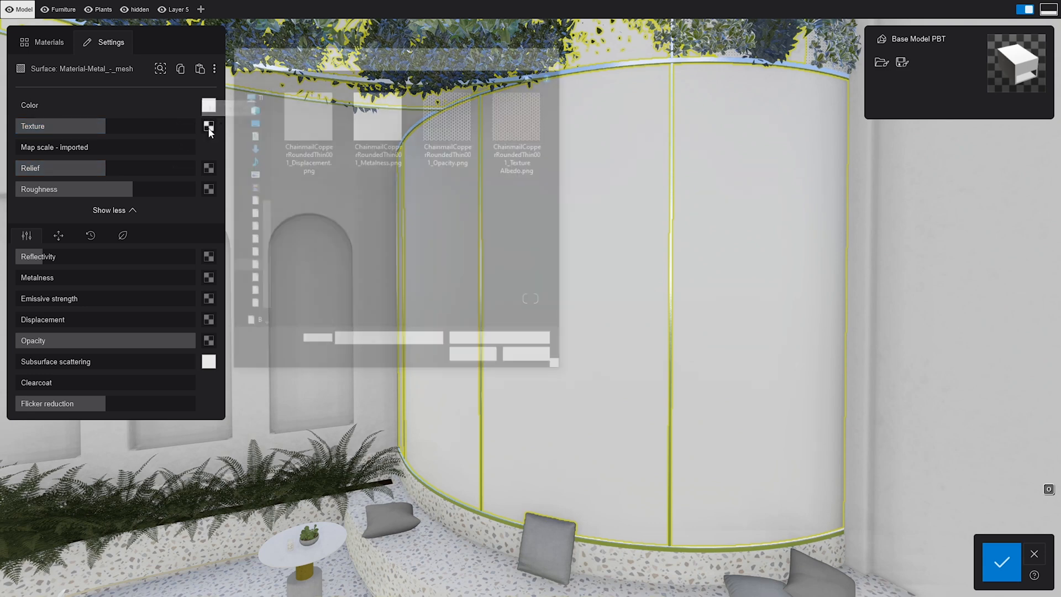
pyautogui.click(209, 126)
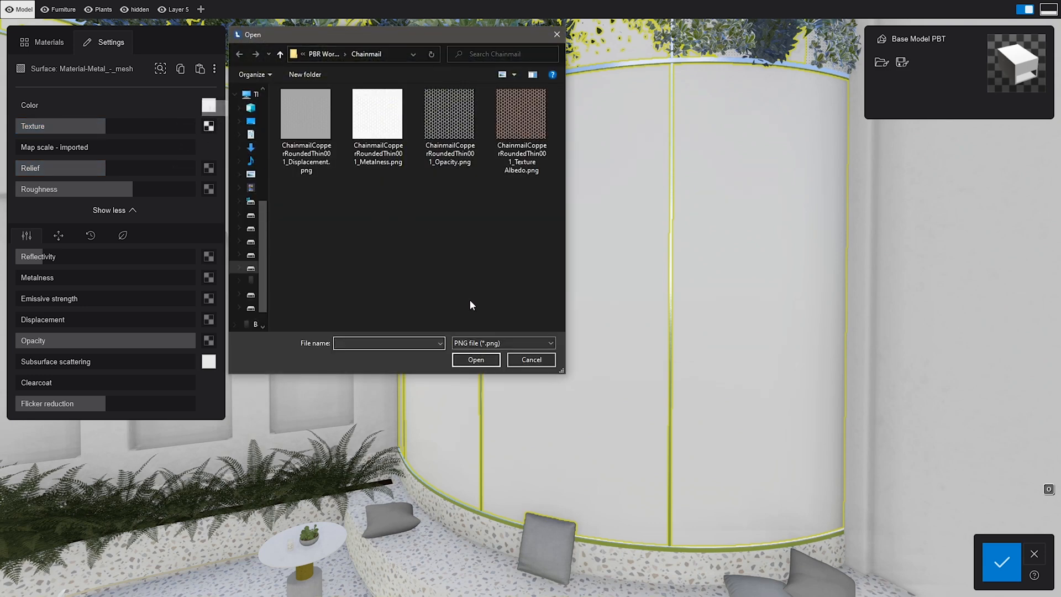
pyautogui.click(521, 115)
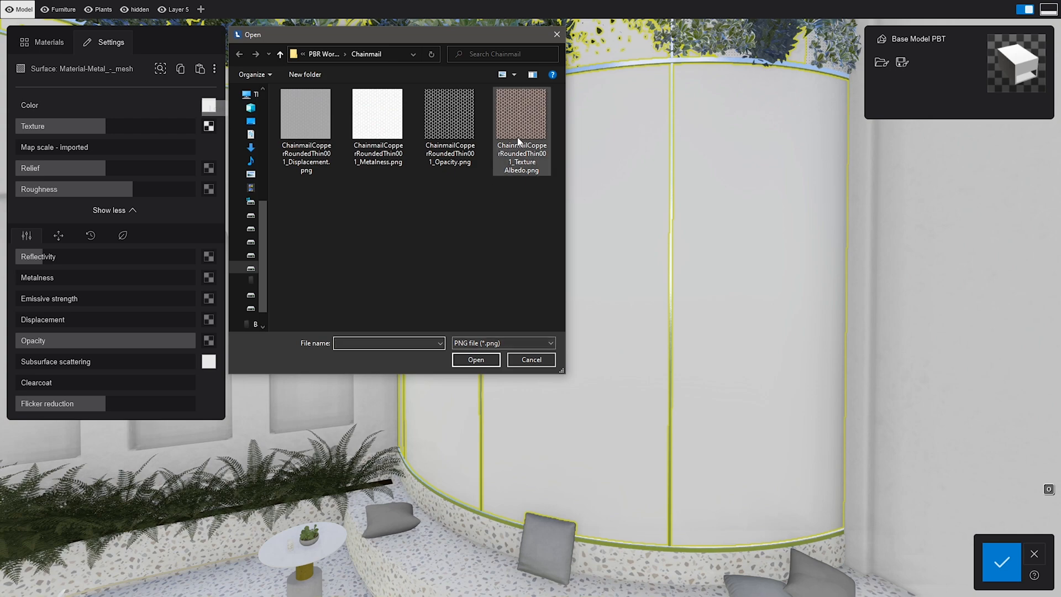
pyautogui.doubleClick(521, 113)
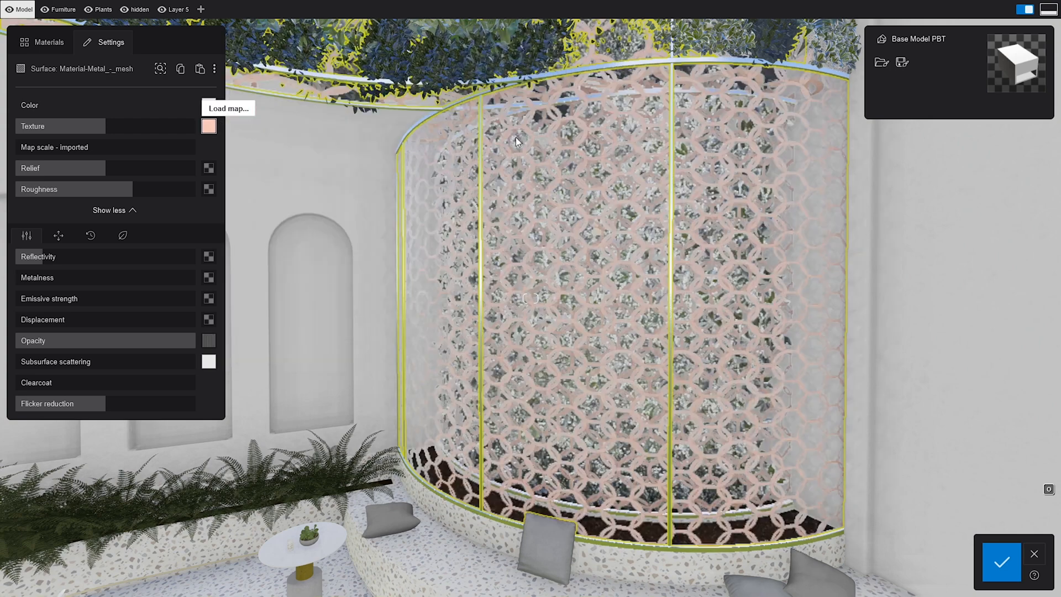
# Swap in the JPG chainmail albedo and load the chainmail opacity image
pyautogui.click(209, 128)
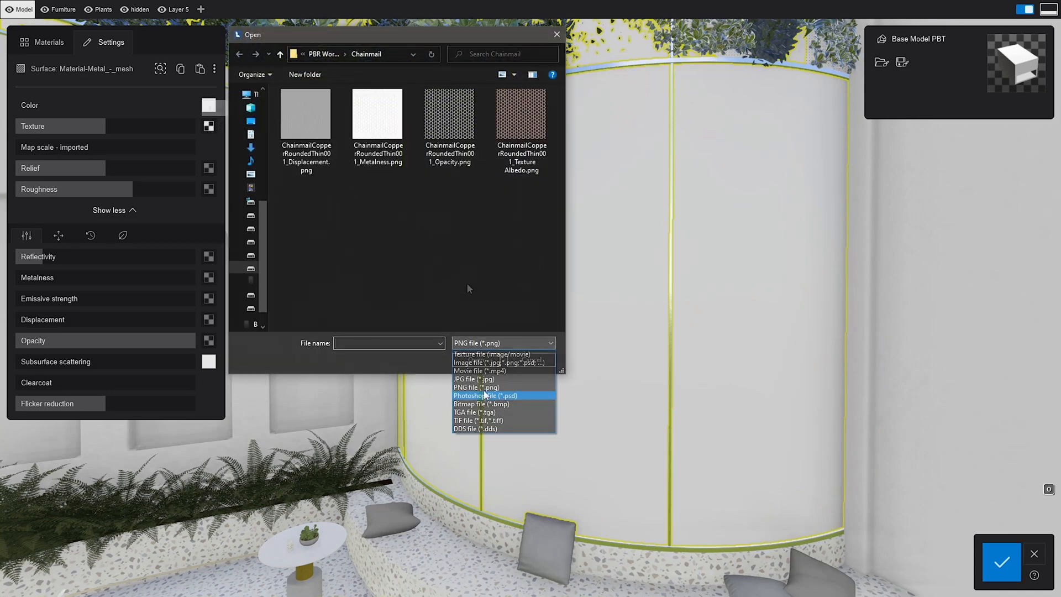
pyautogui.click(475, 379)
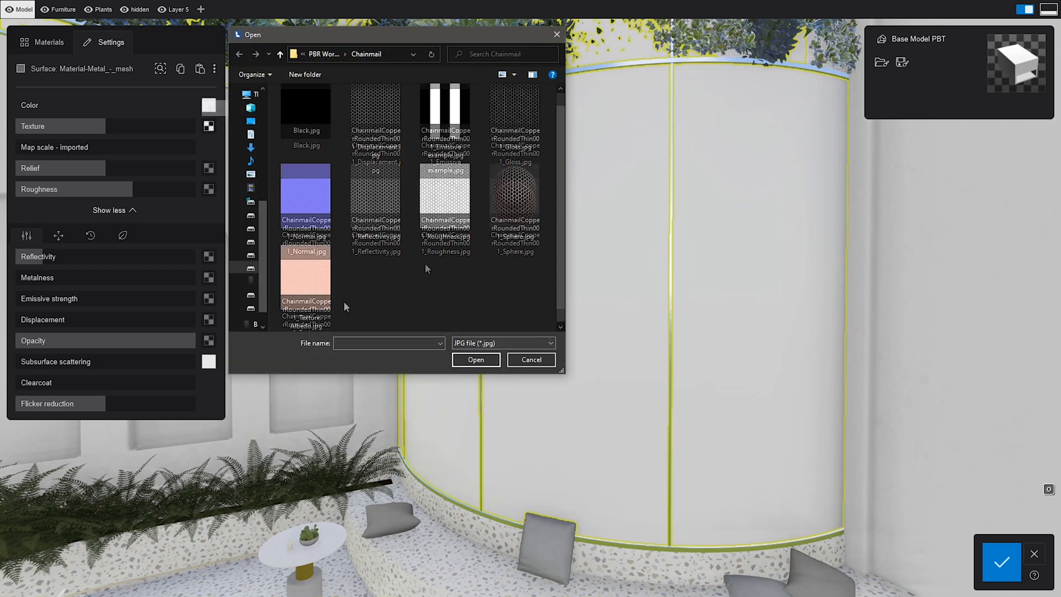
pyautogui.click(475, 359)
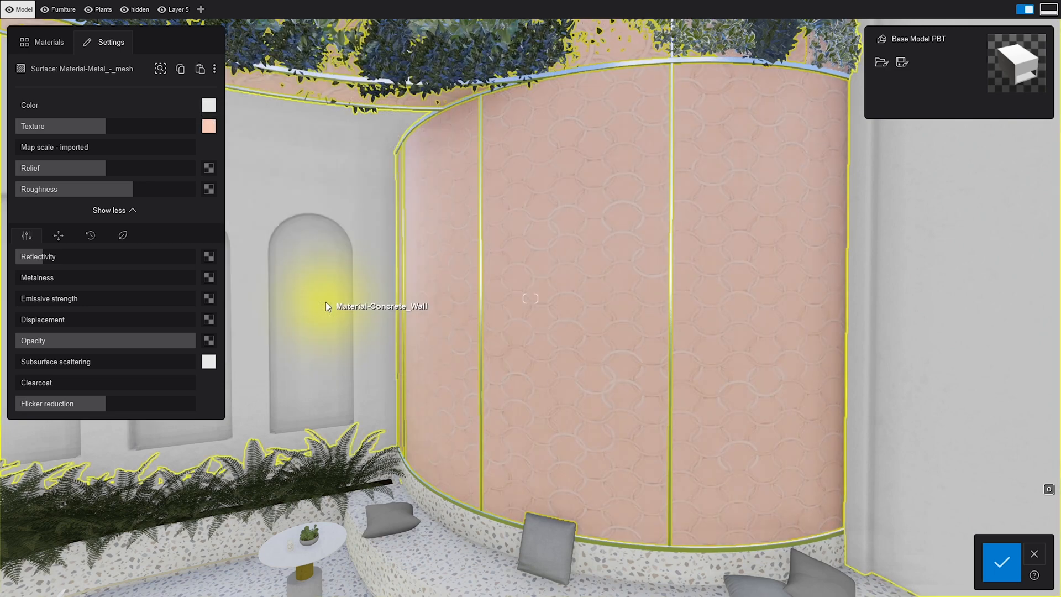
pyautogui.moveTo(218, 341)
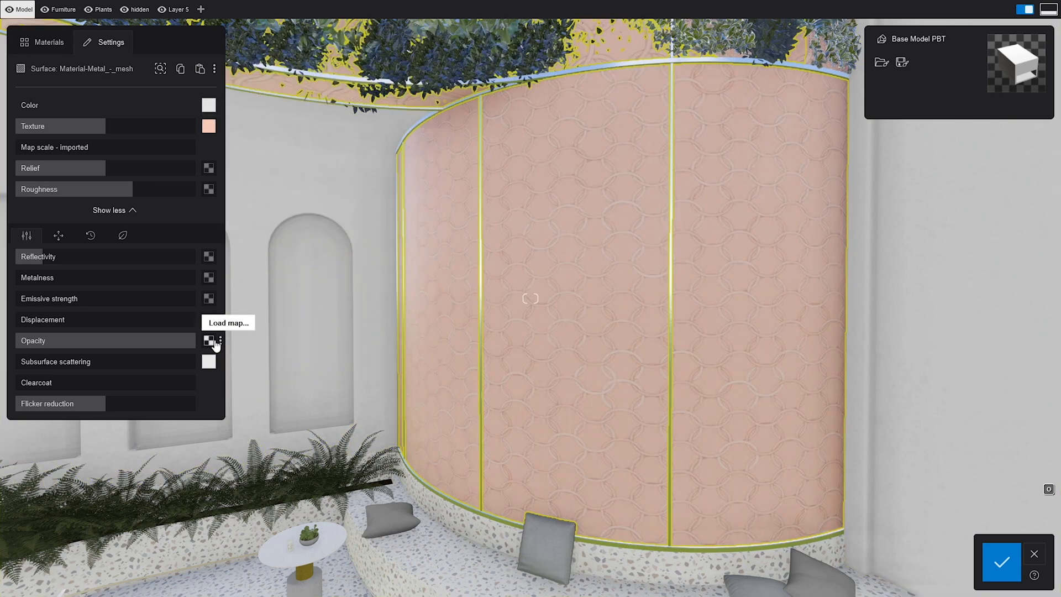
pyautogui.click(227, 322)
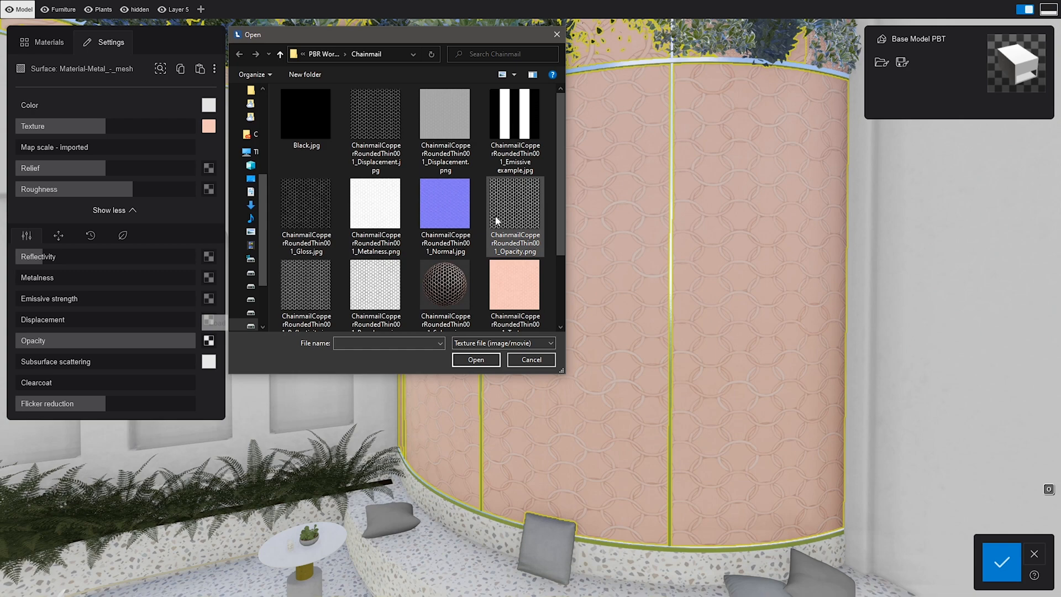
pyautogui.click(476, 360)
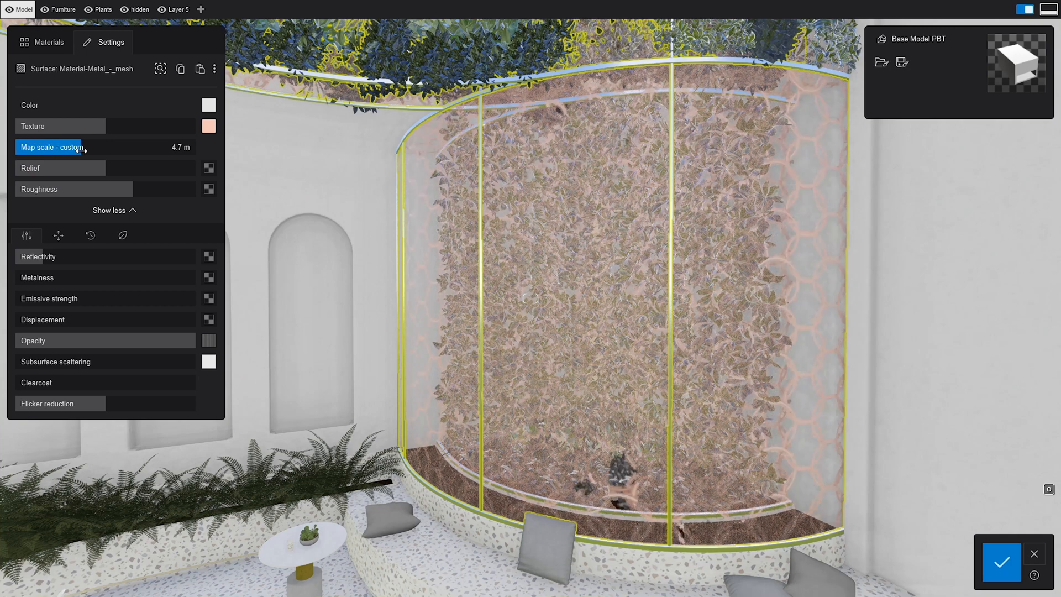
# Shrink the chainmail pattern scale and load Normal.jpg into the Relief slot
pyautogui.moveTo(85, 148); pyautogui.dragTo(68, 148)
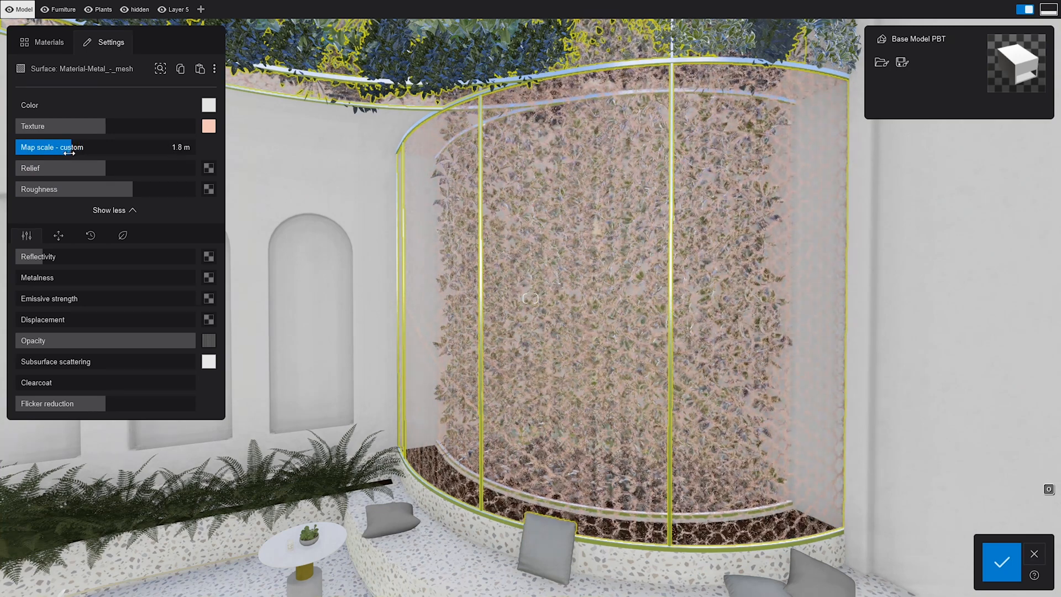
pyautogui.moveTo(74, 153); pyautogui.dragTo(65, 152)
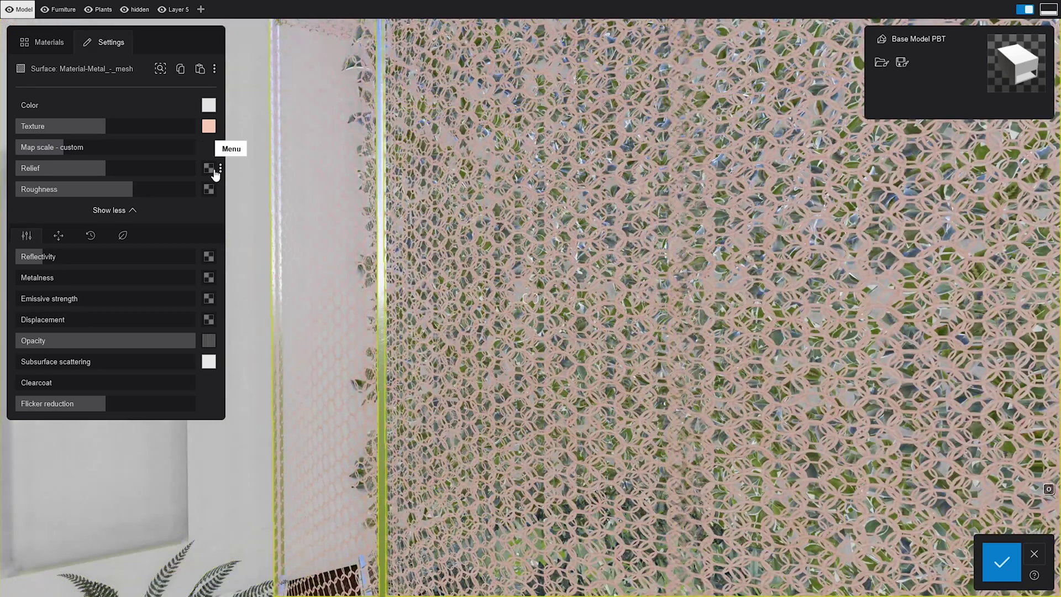
pyautogui.moveTo(209, 168)
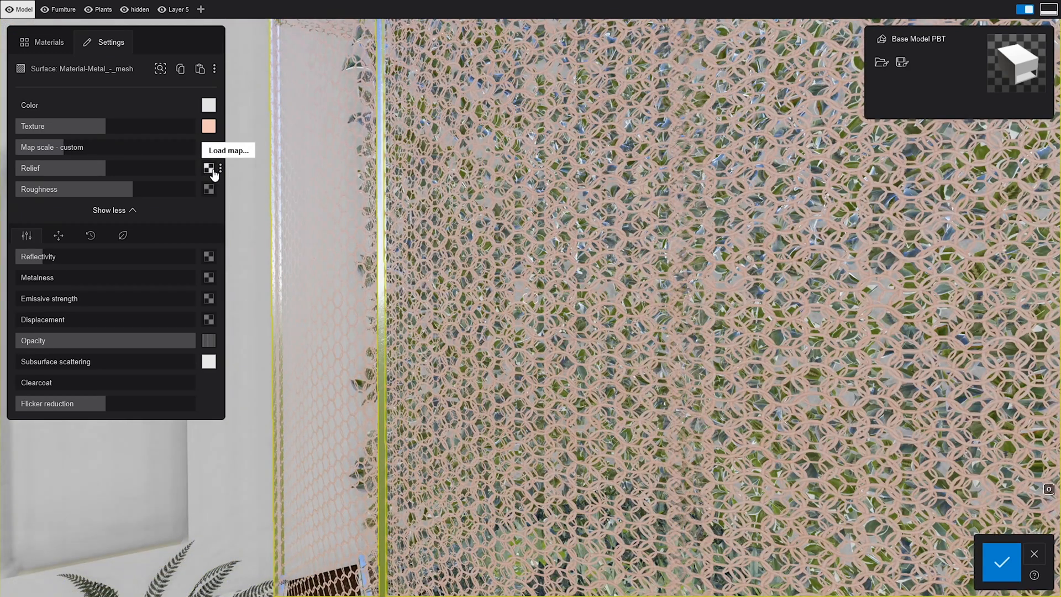
pyautogui.click(229, 149)
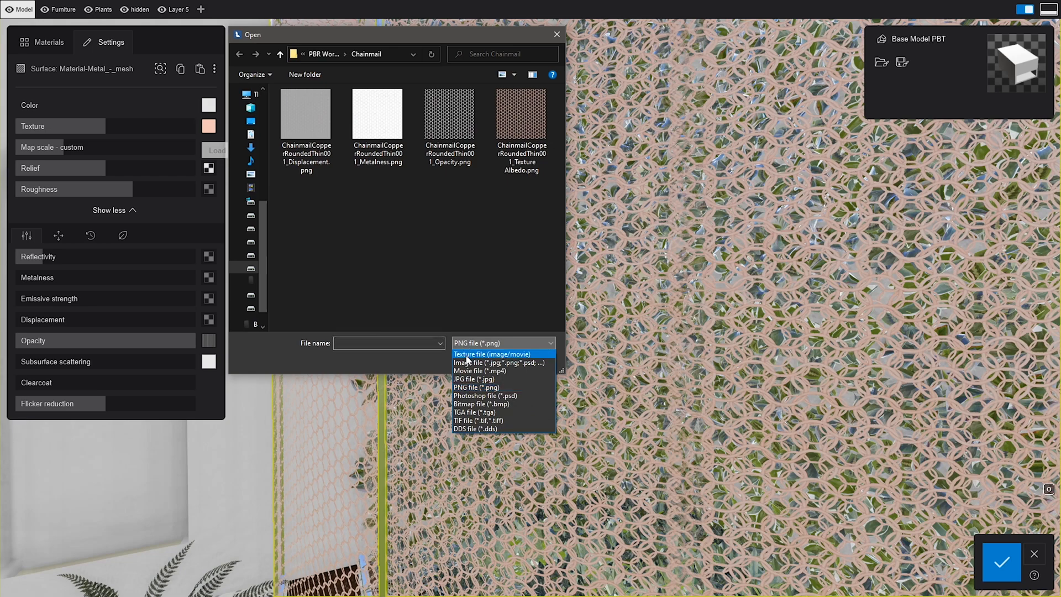
pyautogui.click(492, 354)
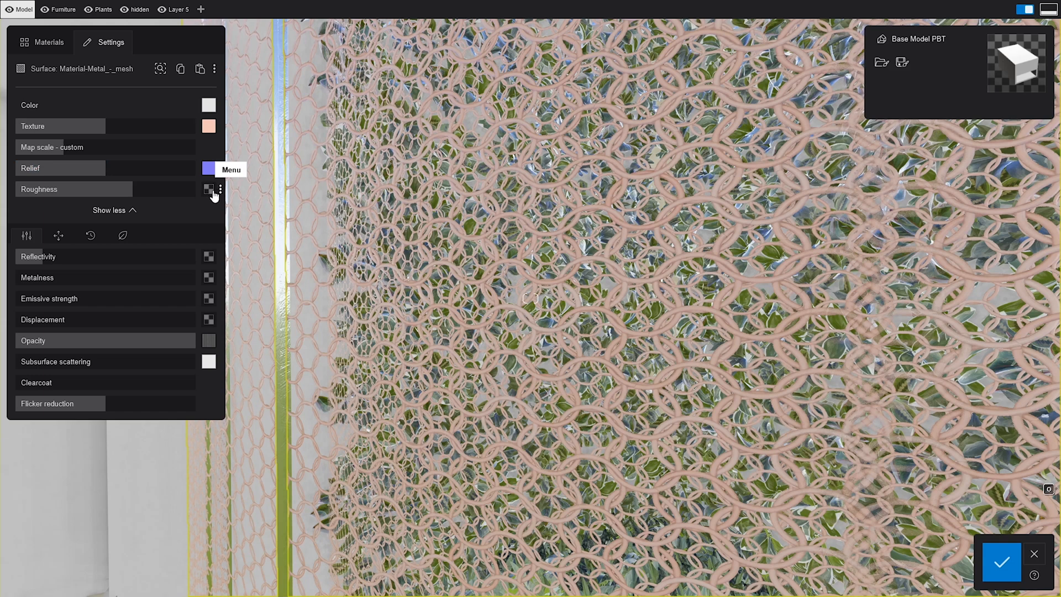
pyautogui.moveTo(209, 190)
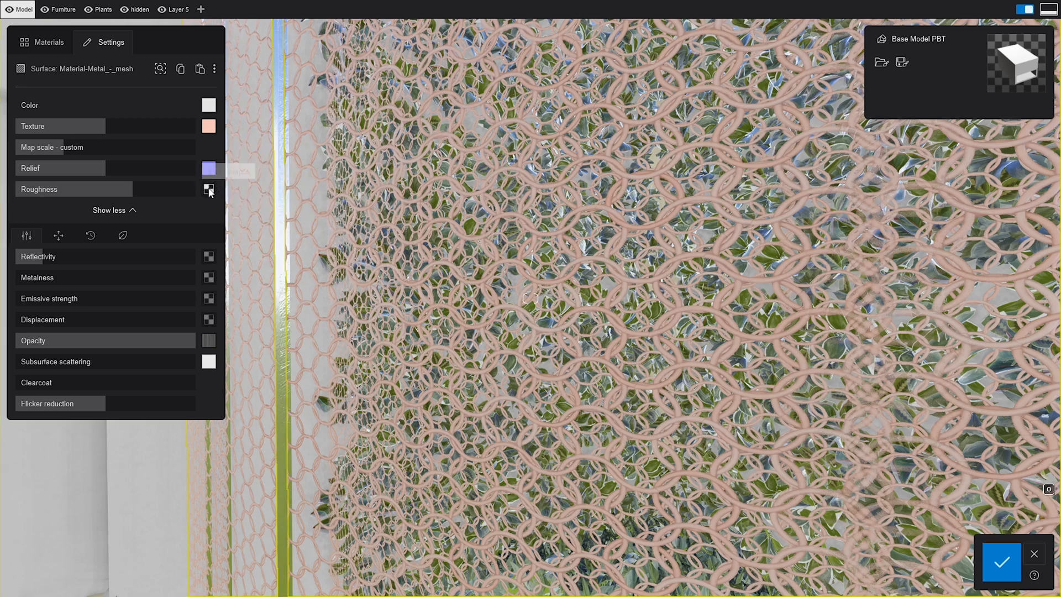
# Load the chainmail Gloss.jpg into Roughness and invert that map
pyautogui.click(209, 190)
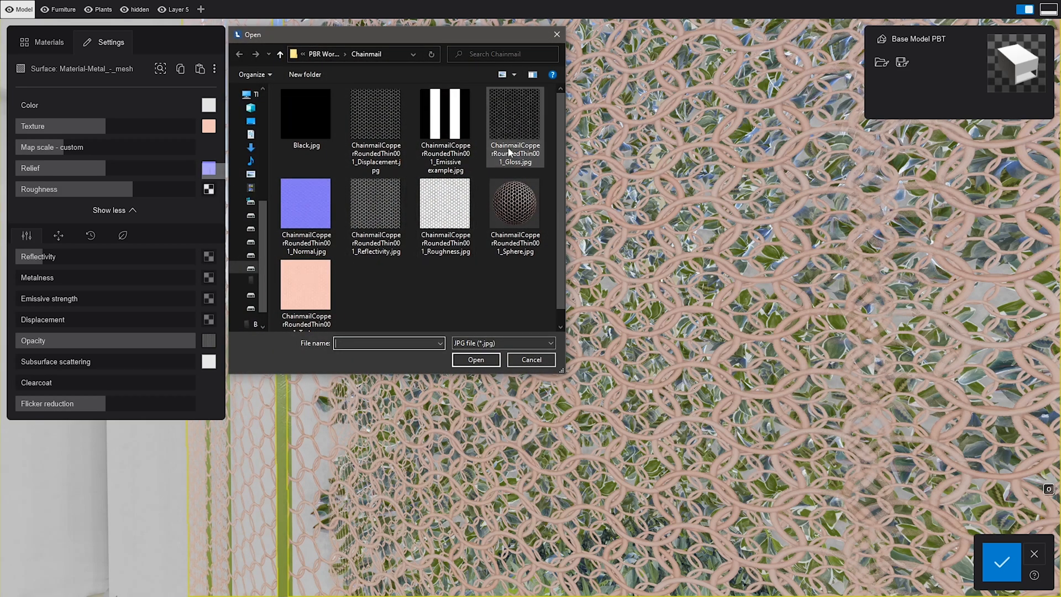
pyautogui.click(530, 359)
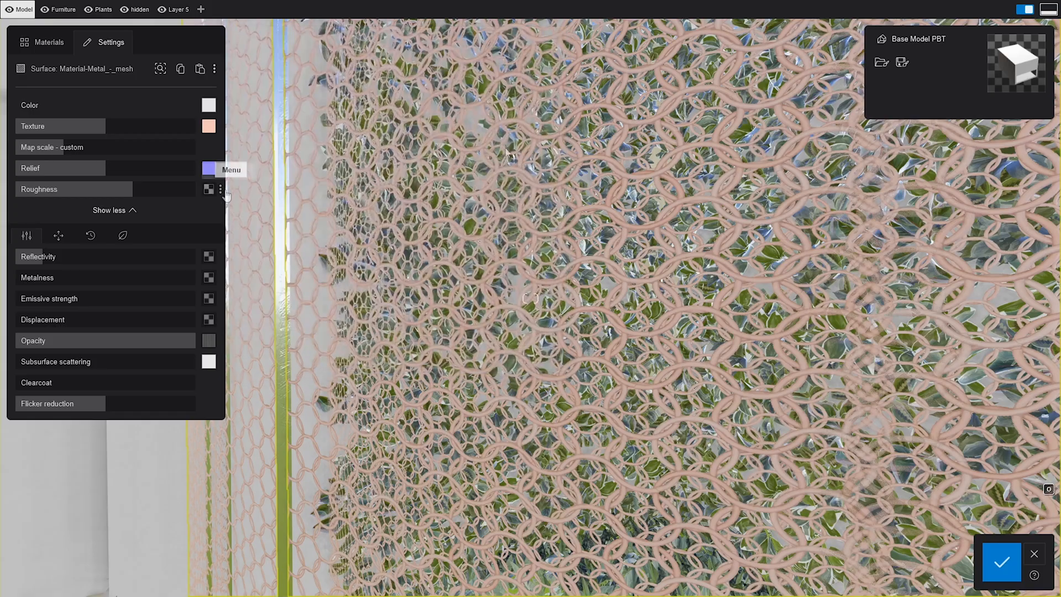
pyautogui.click(220, 190)
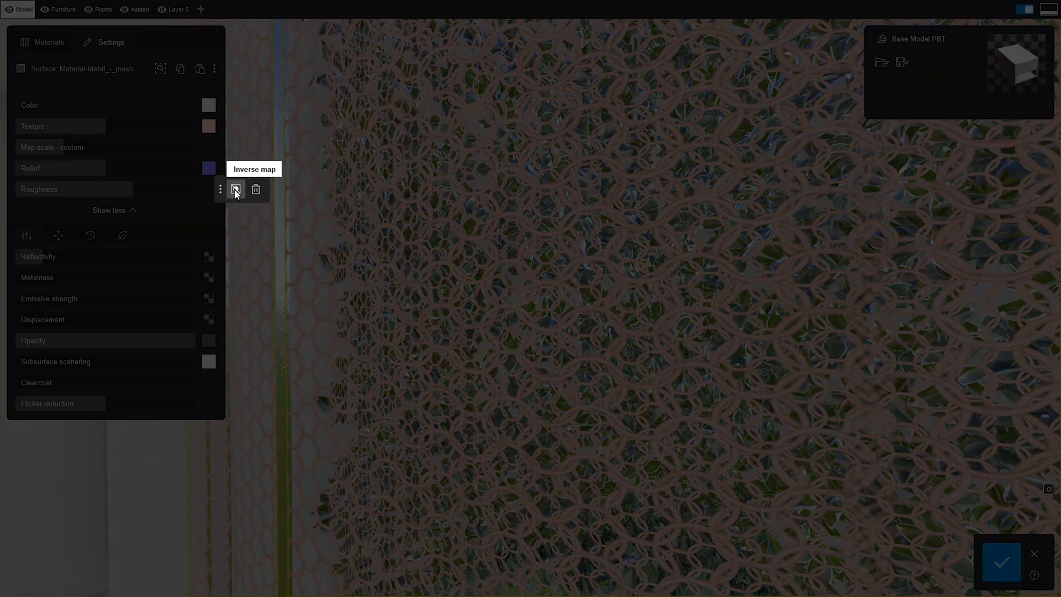
pyautogui.click(235, 189)
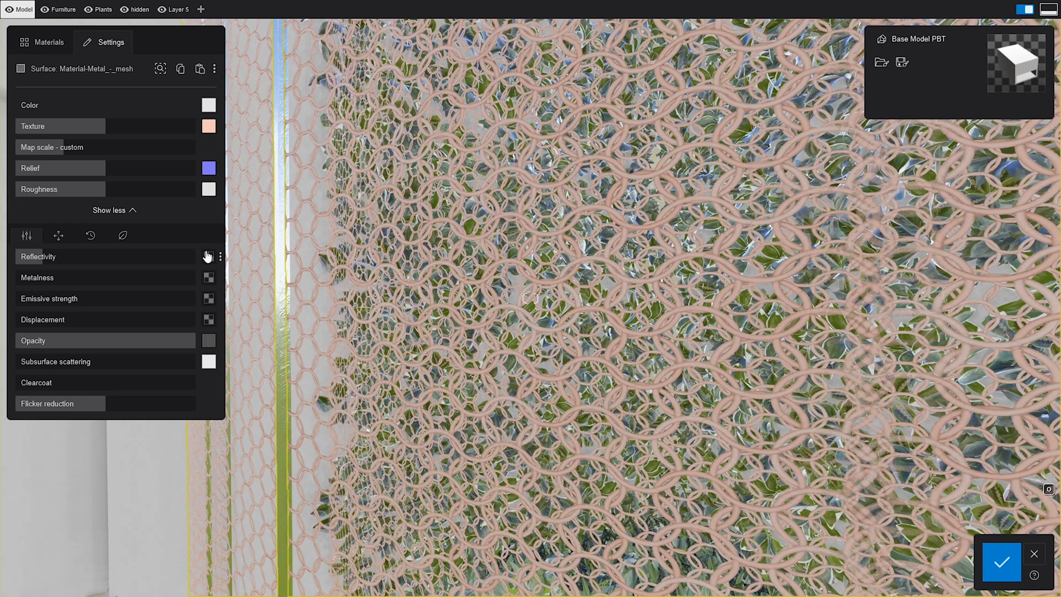
pyautogui.moveTo(205, 276)
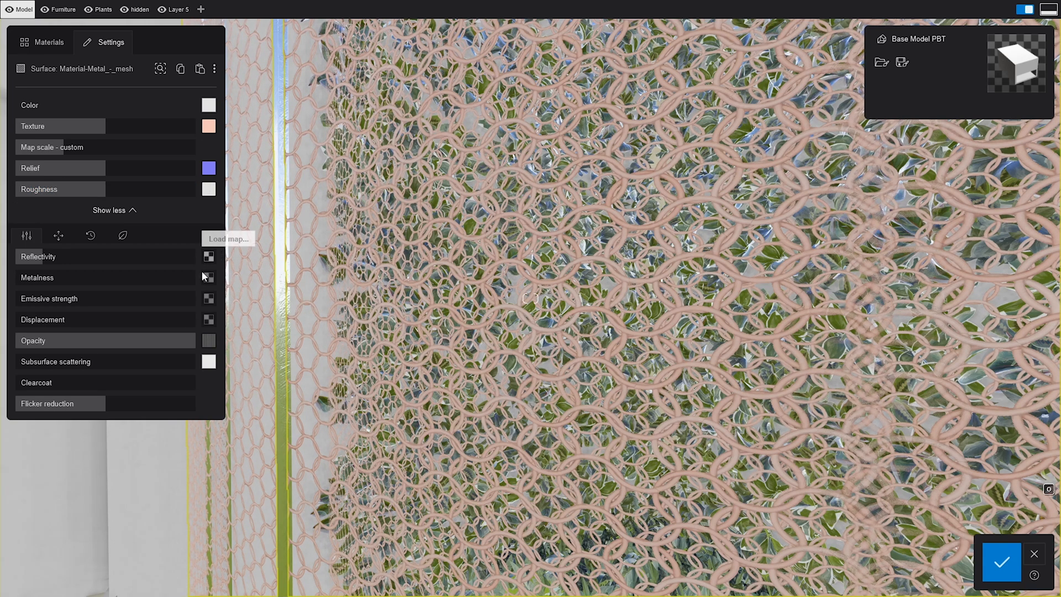
pyautogui.moveTo(209, 301)
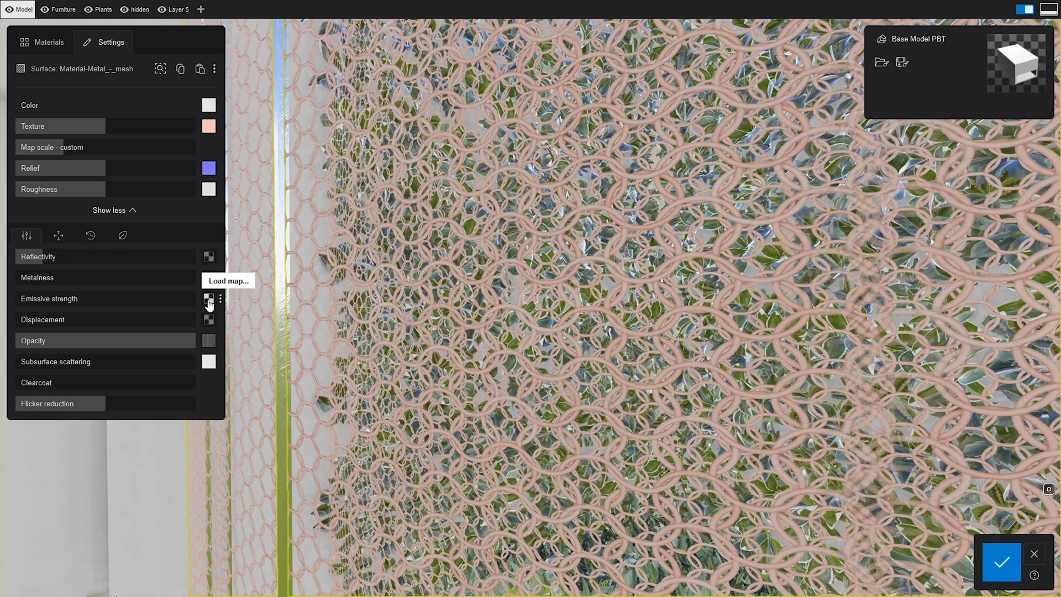
pyautogui.moveTo(209, 319)
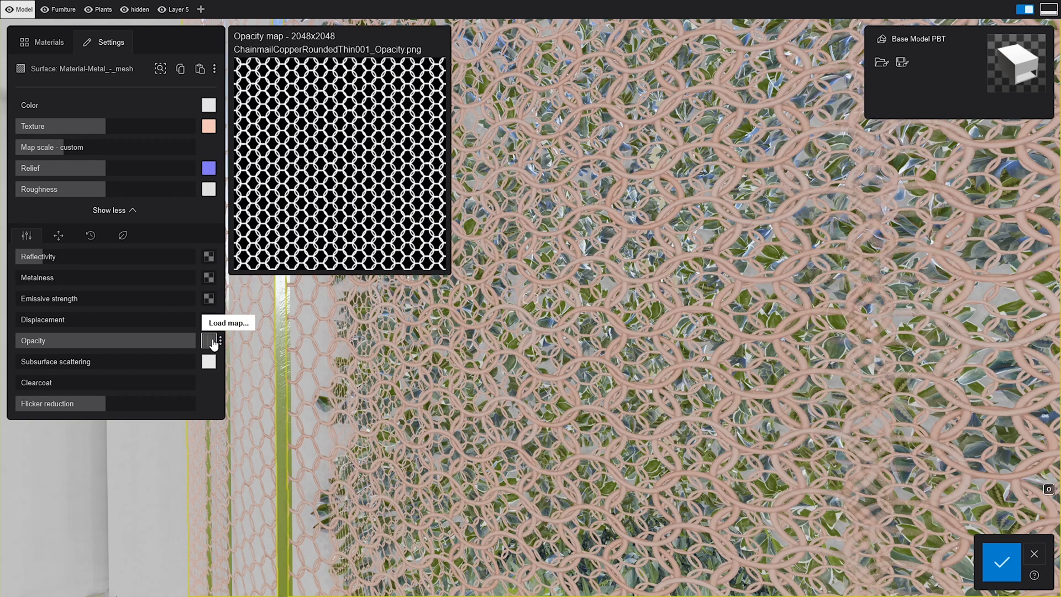
pyautogui.moveTo(212, 344)
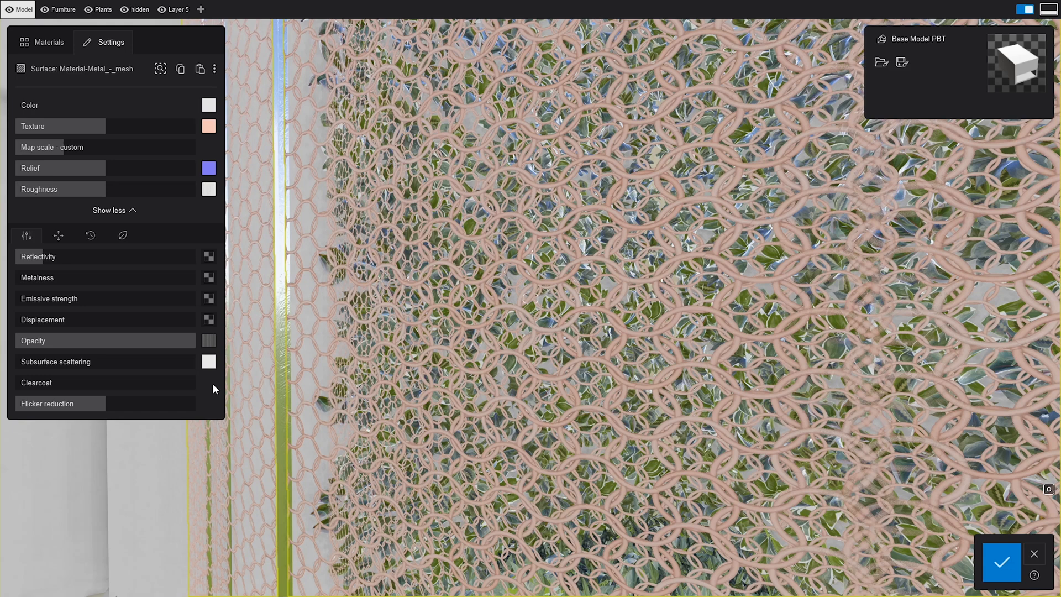
pyautogui.moveTo(198, 284)
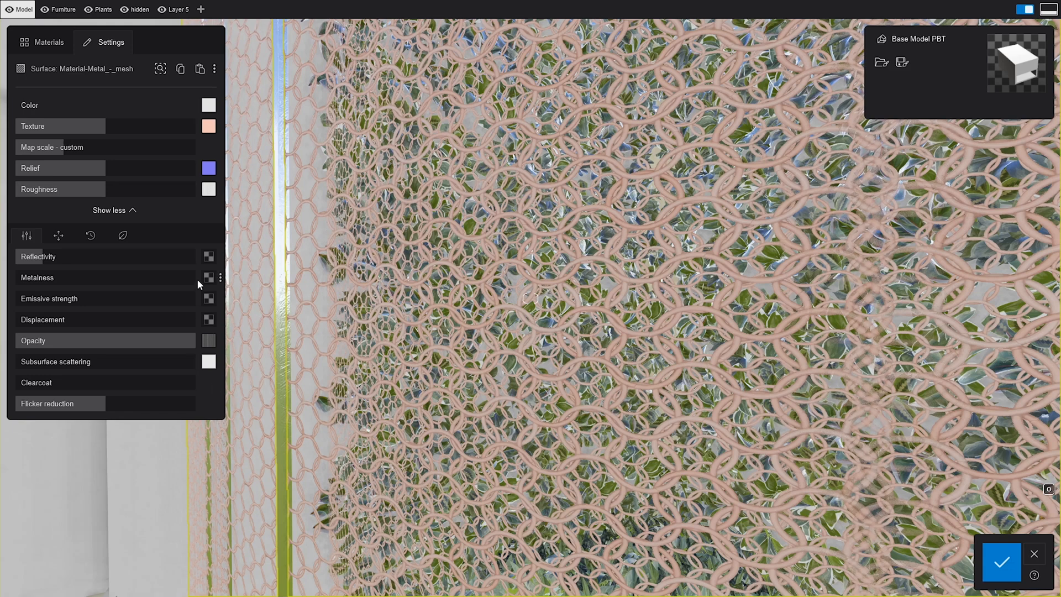
# Load Metalness.png into the Metalness slot and a map into Reflectivity
pyautogui.click(209, 277)
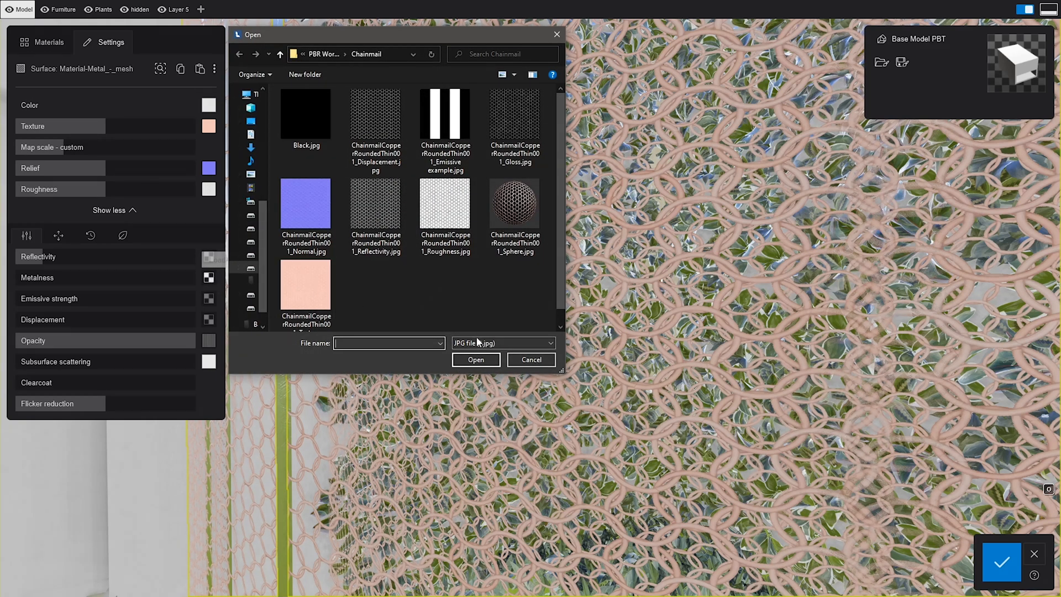
pyautogui.click(503, 343)
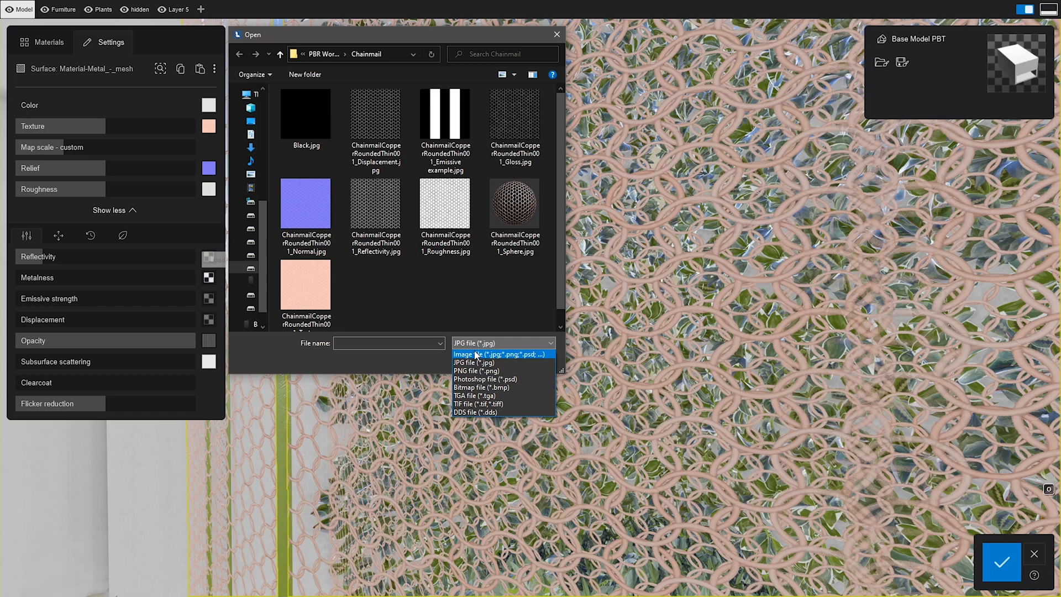
pyautogui.click(482, 354)
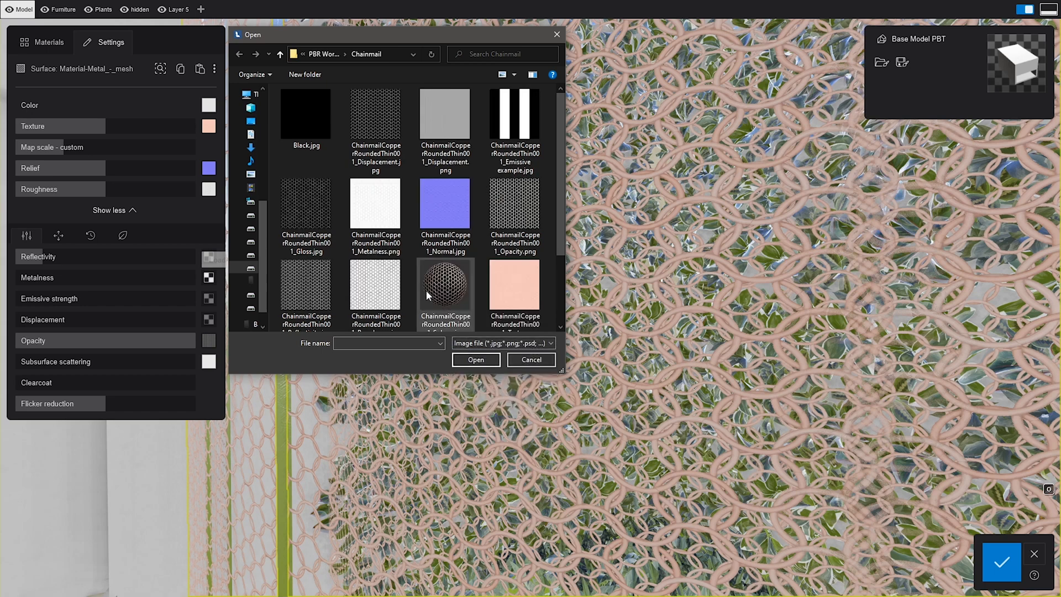
pyautogui.click(531, 360)
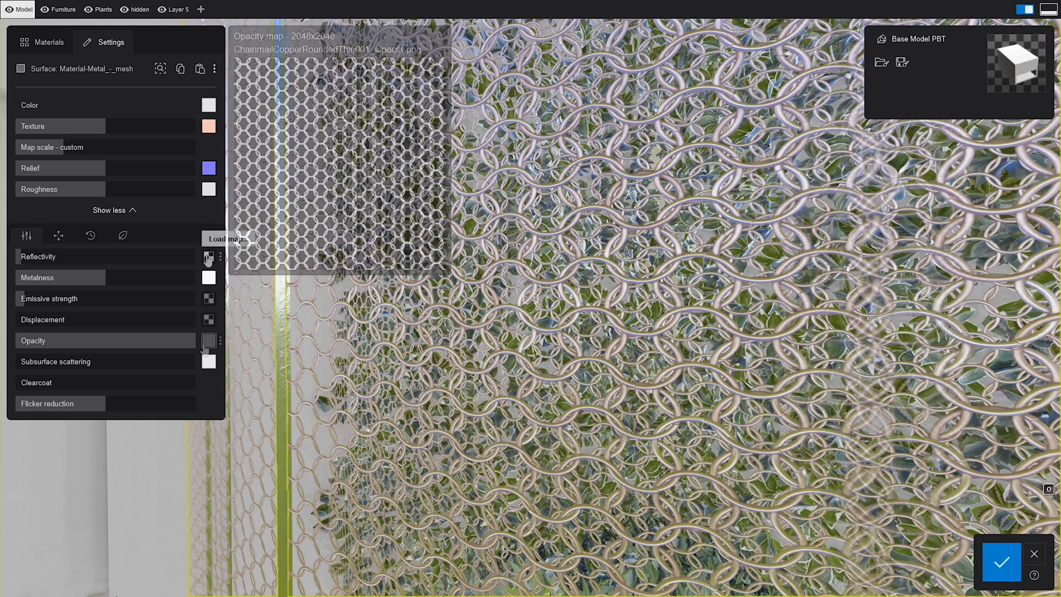
pyautogui.click(208, 256)
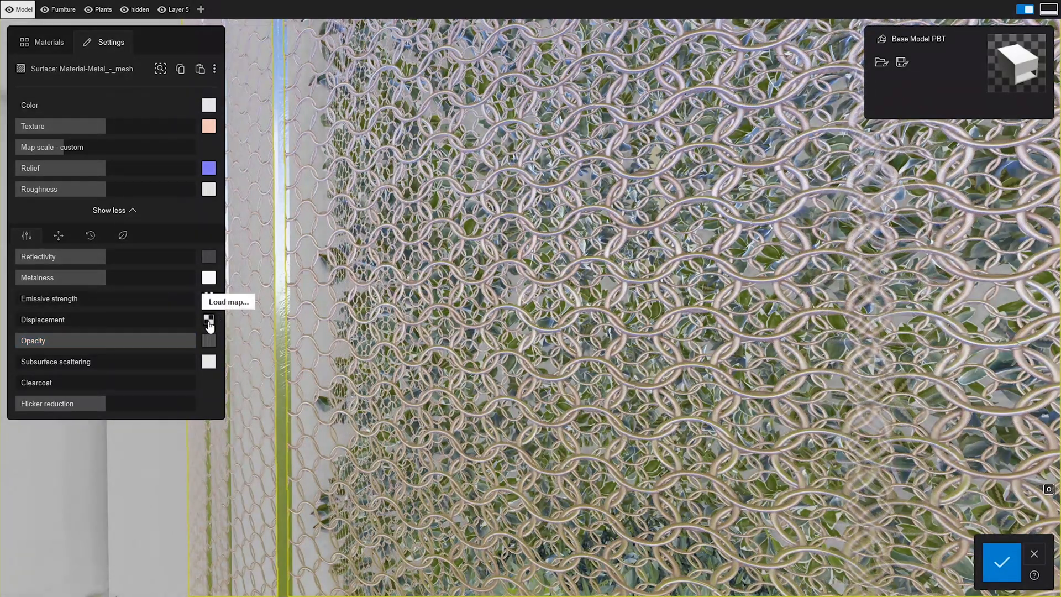
# Start loading a Displacement map from the Chainmail folder browser
pyautogui.click(209, 319)
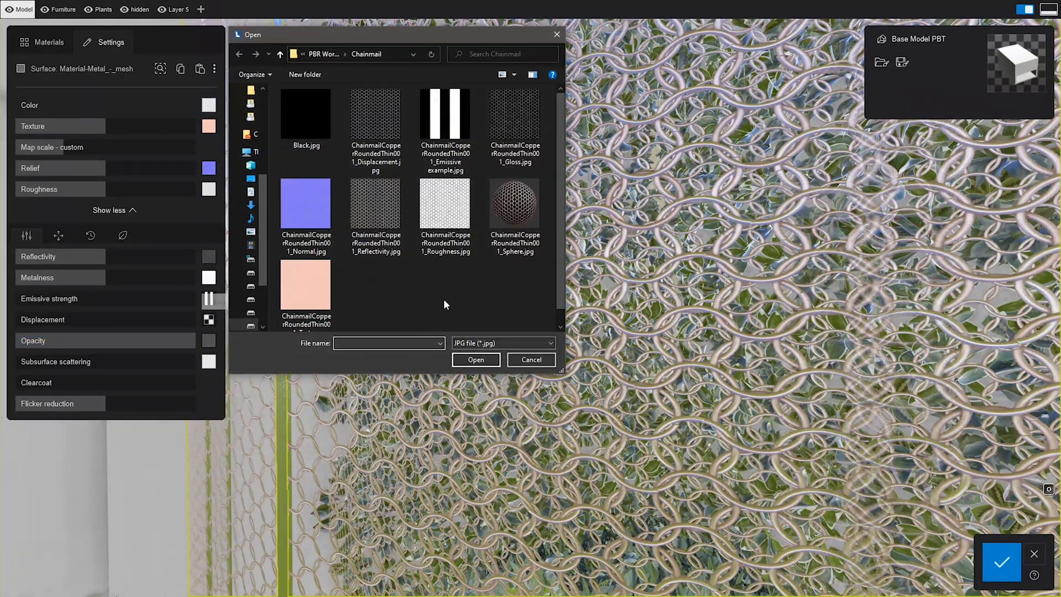
pyautogui.click(503, 343)
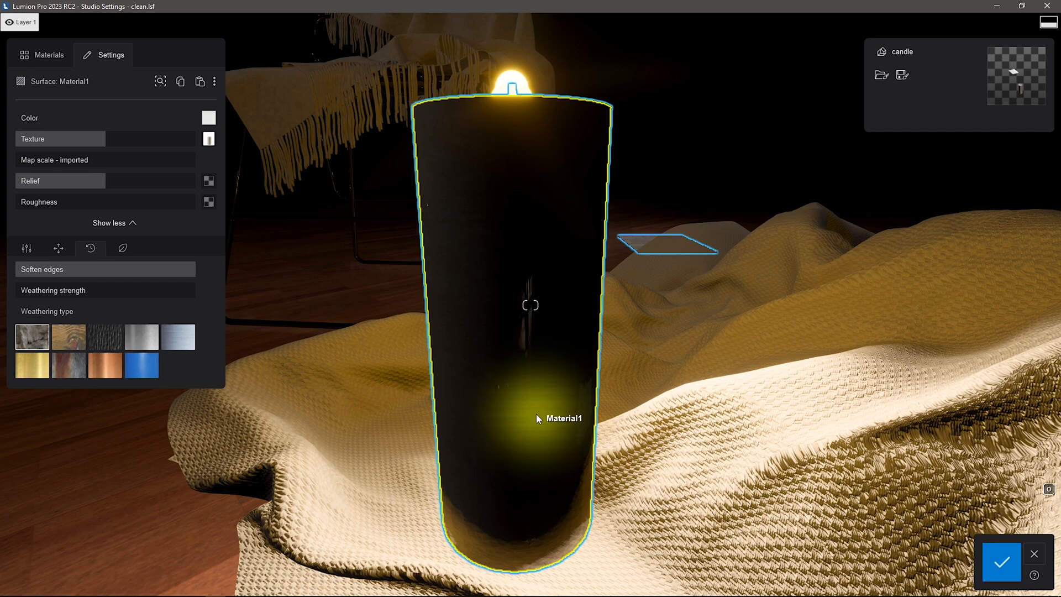
pyautogui.moveTo(26, 248)
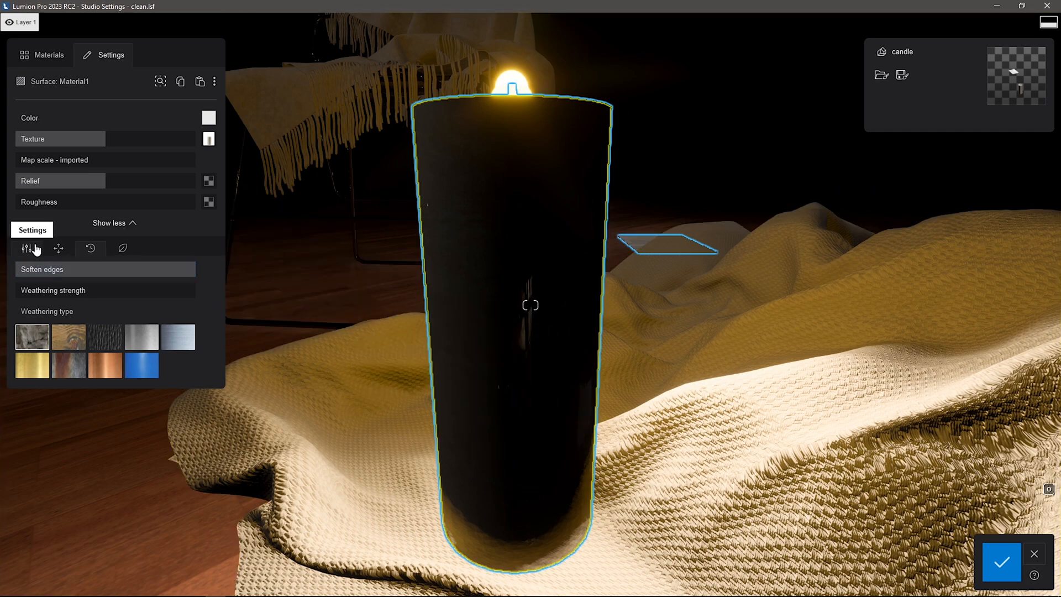
# Show the candle's Settings tab: Reflectivity, Metalness, Opacity and Subsurface scattering
pyautogui.click(27, 248)
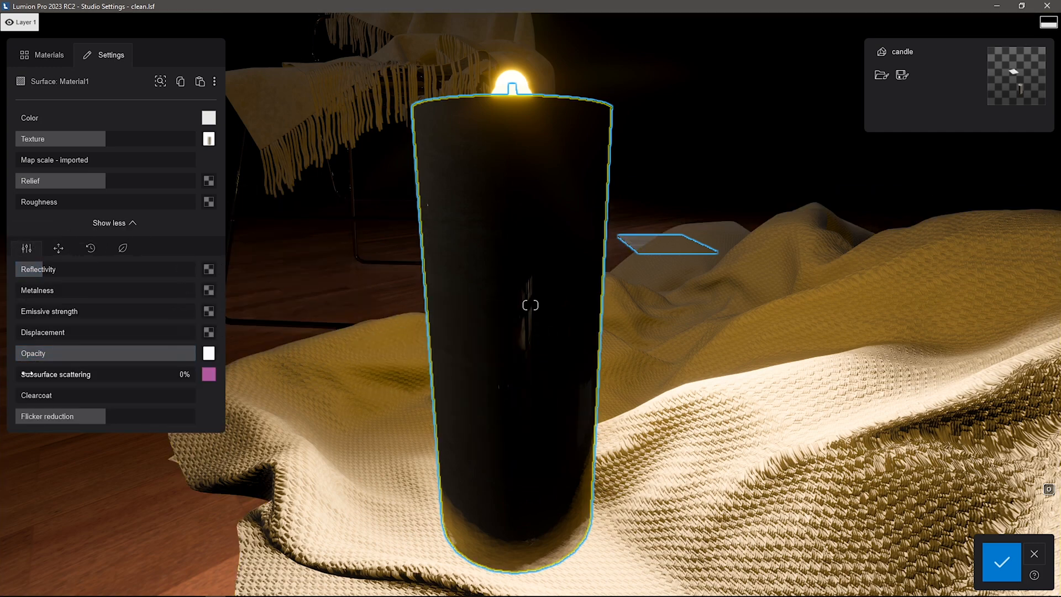